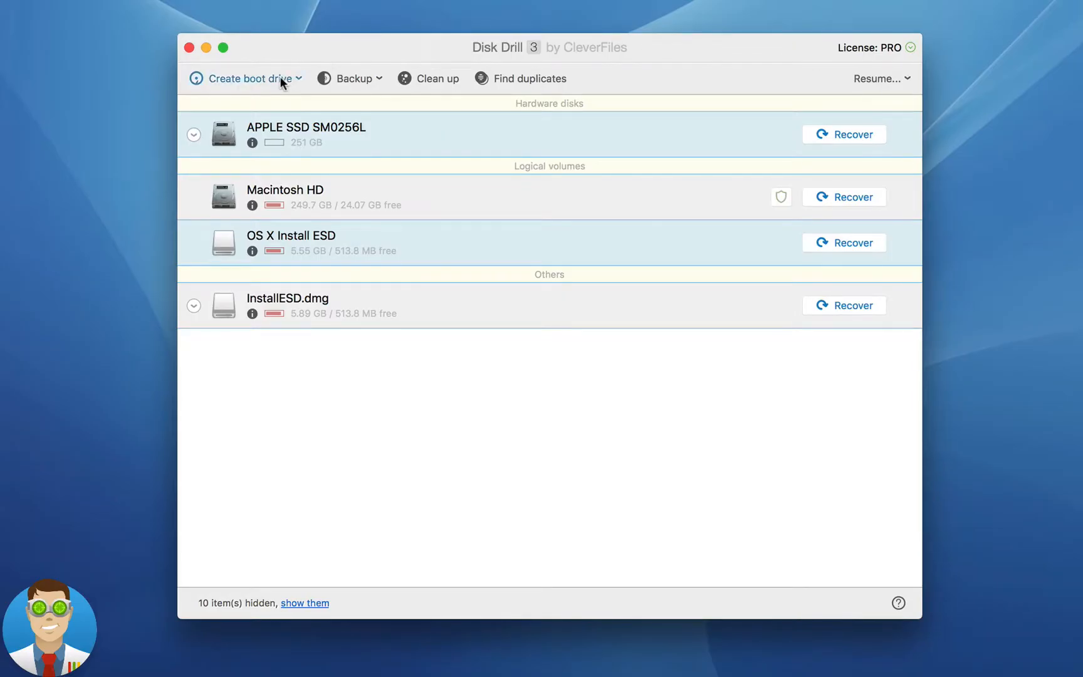
# Open the Create boot drive dropdown in Disk Drill's toolbar.
pyautogui.click(246, 78)
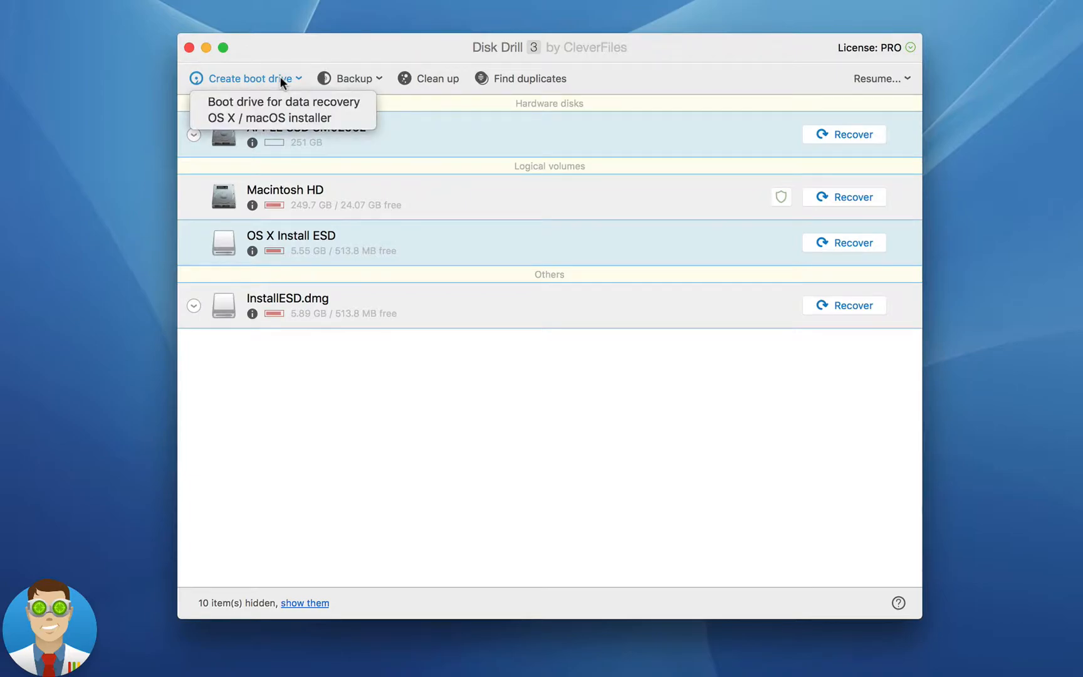
pyautogui.moveTo(275, 117)
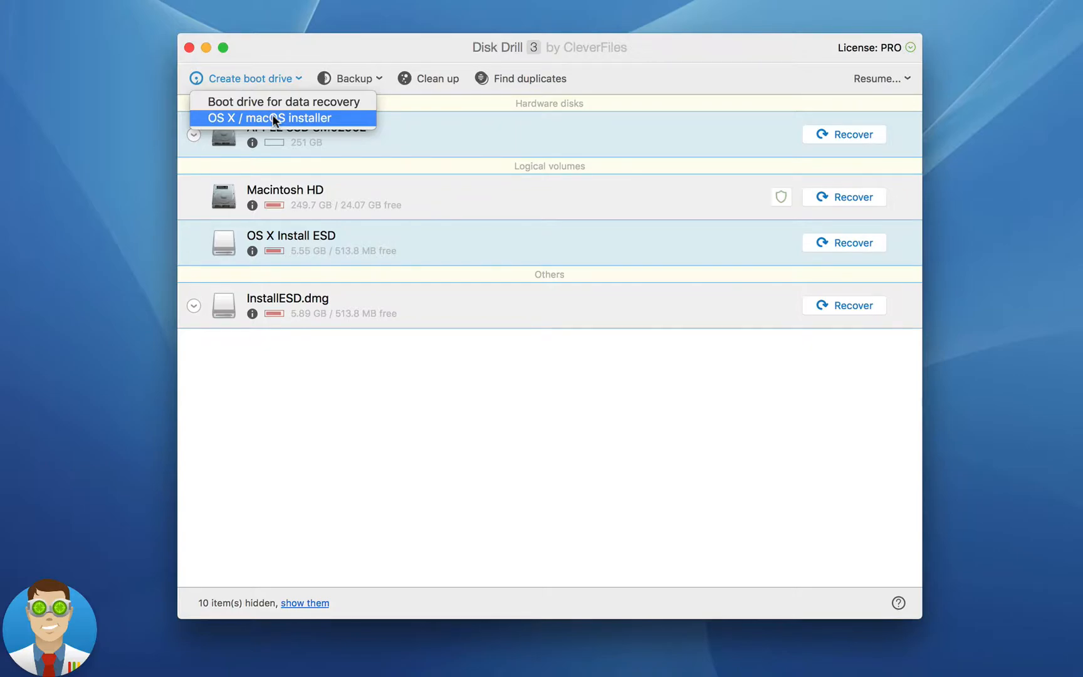
# Choose the OS X / macOS installer option from the boot drive menu.
pyautogui.click(282, 117)
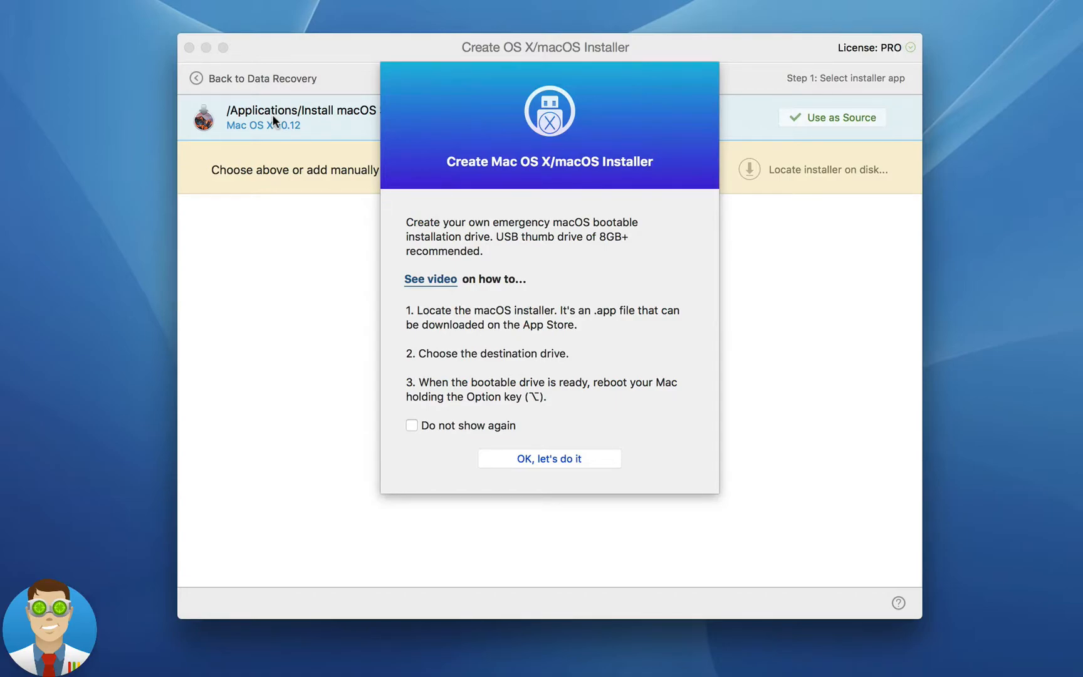
pyautogui.moveTo(511, 371)
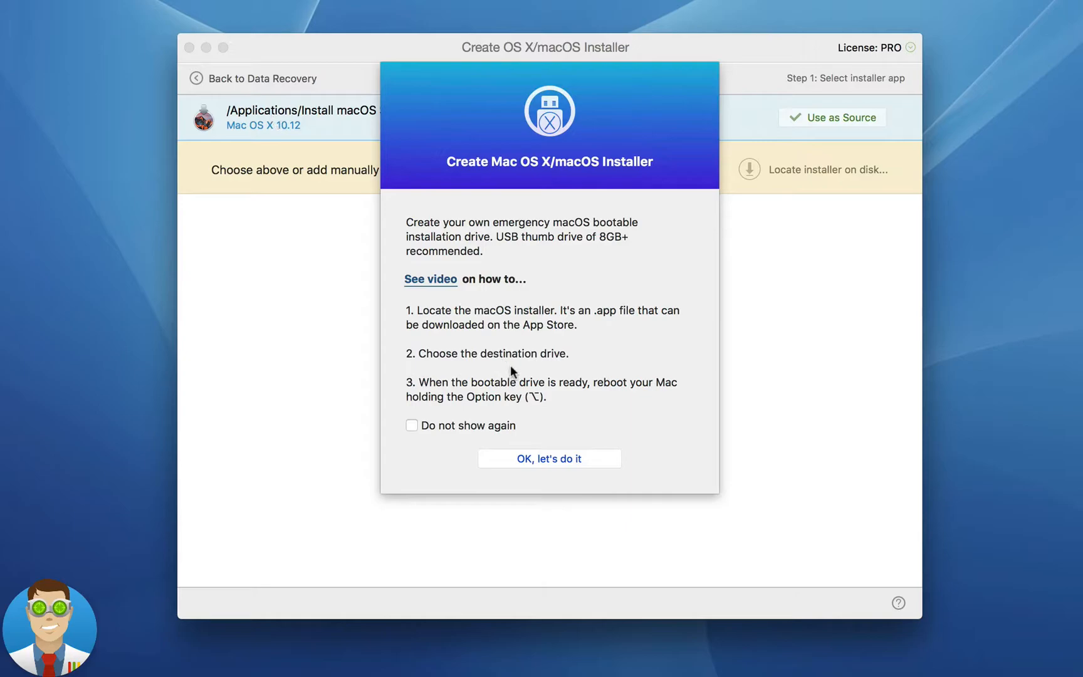
# Dismiss the introductory guide with "OK, let's do it".
pyautogui.click(548, 458)
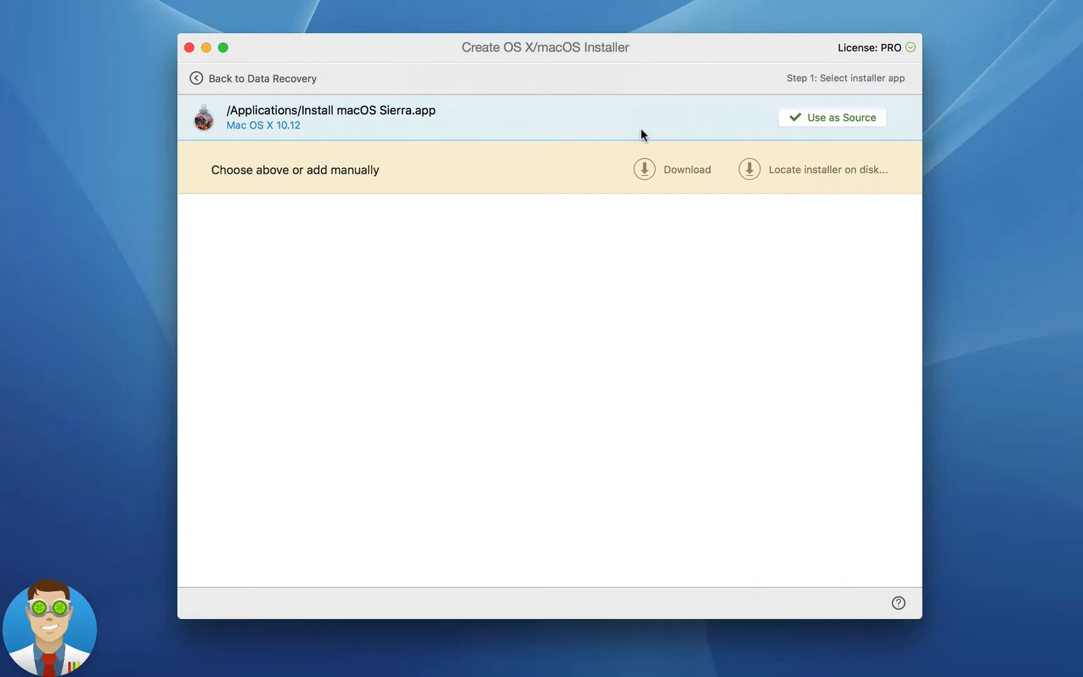
pyautogui.moveTo(570, 183)
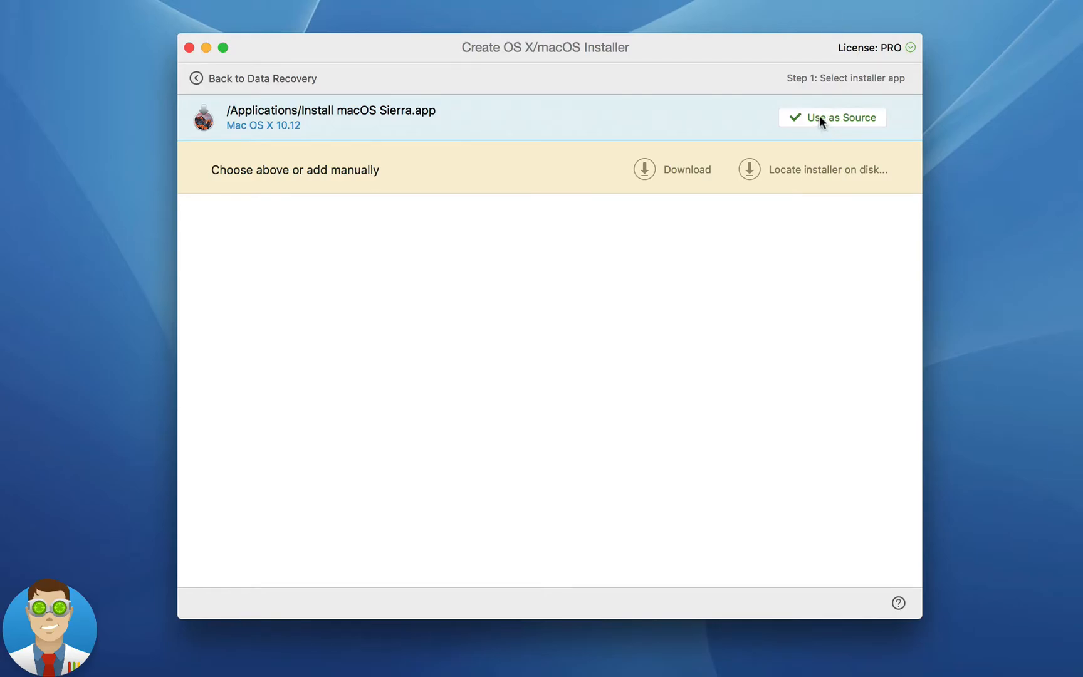
# Use Install macOS Sierra.app as source, make the NO NAME volume bootable, confirming erase.
pyautogui.click(831, 117)
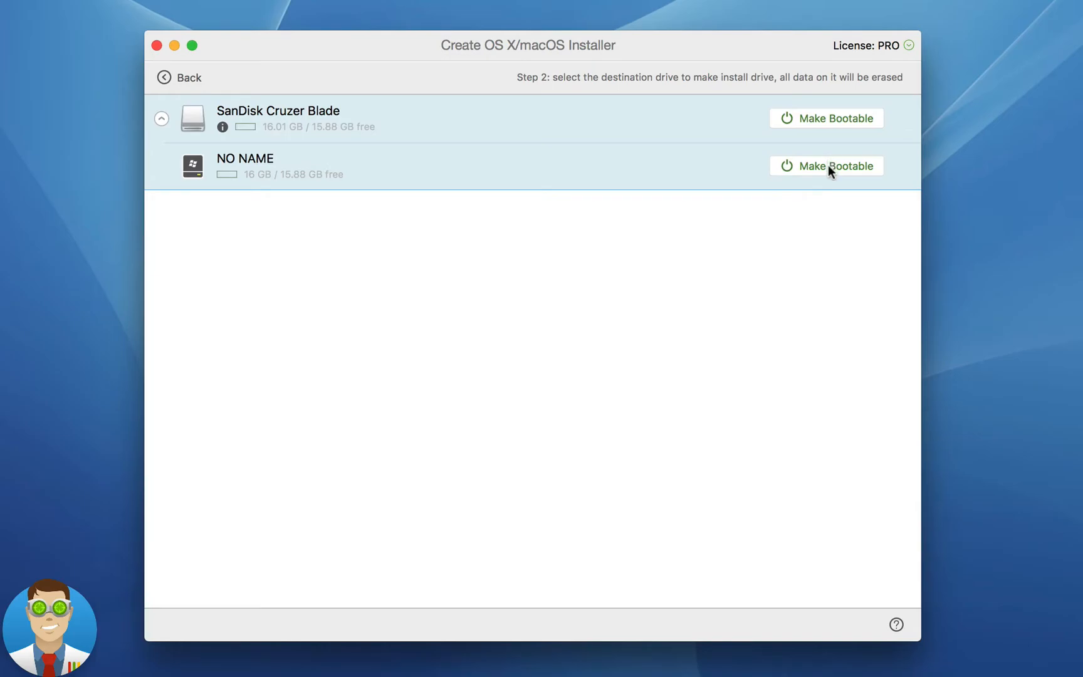
pyautogui.click(826, 166)
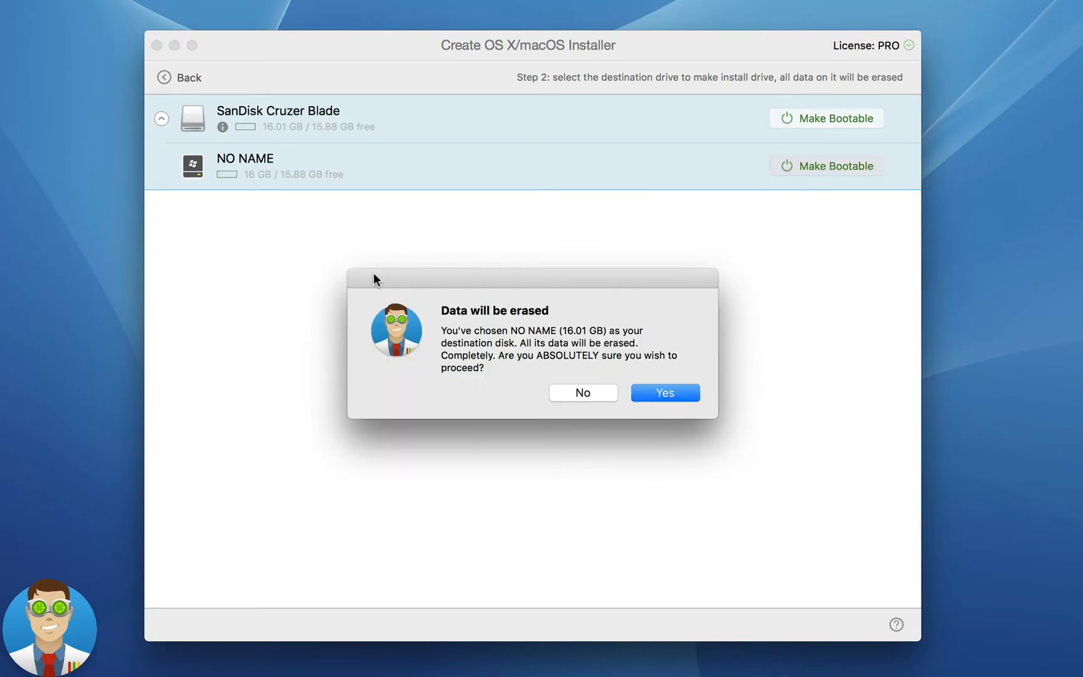
pyautogui.moveTo(477, 383)
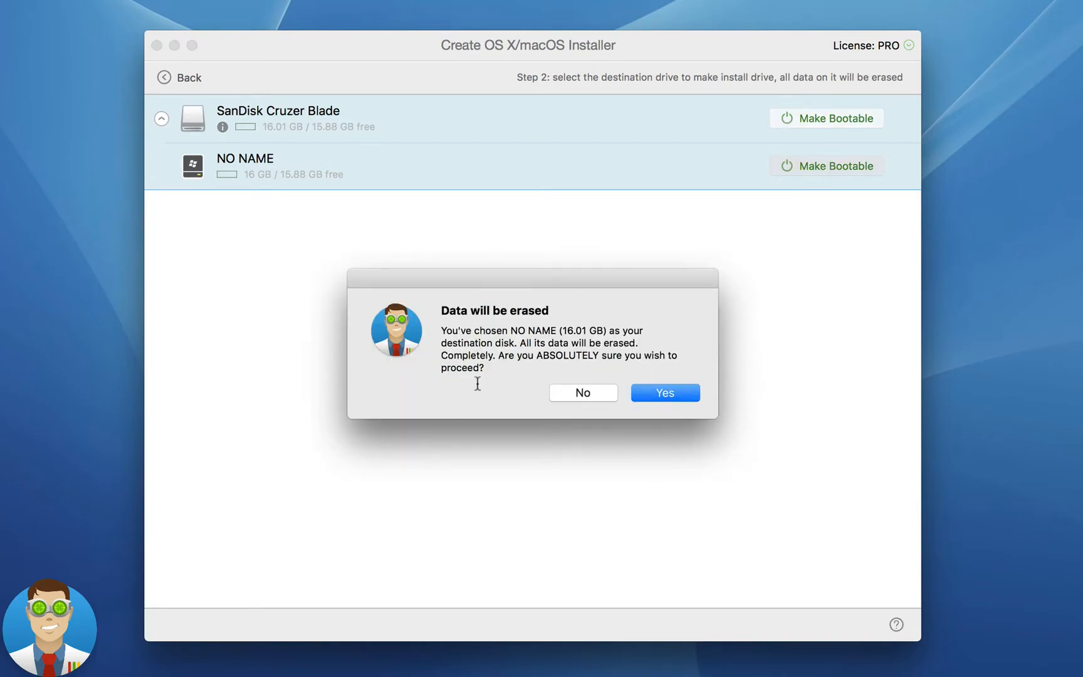
pyautogui.click(663, 392)
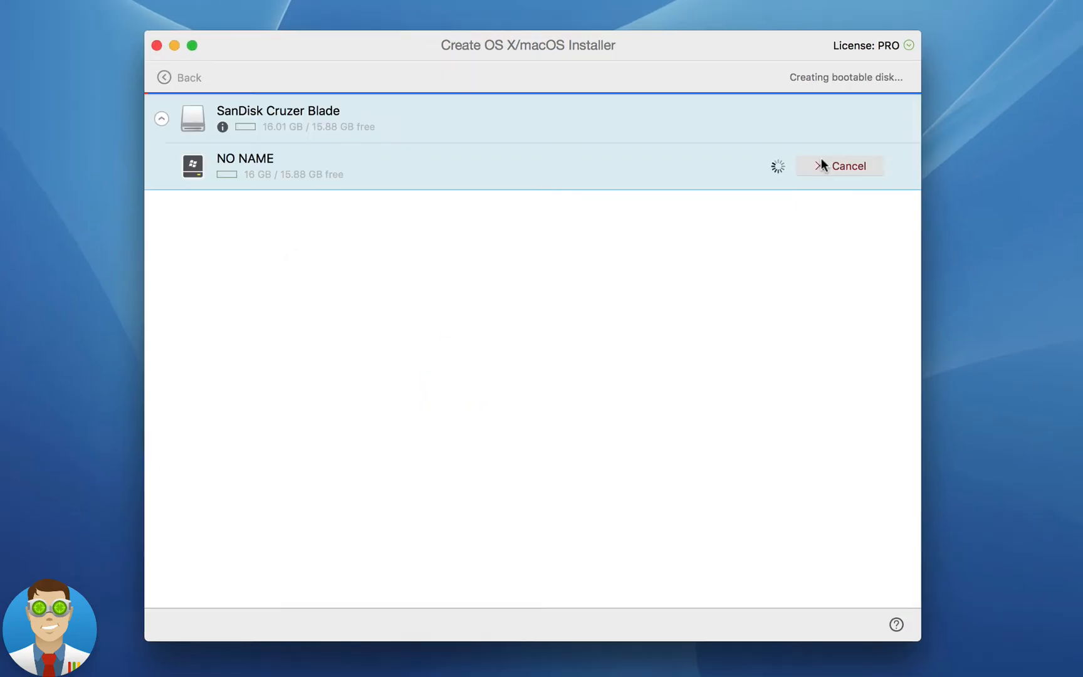
pyautogui.click(838, 166)
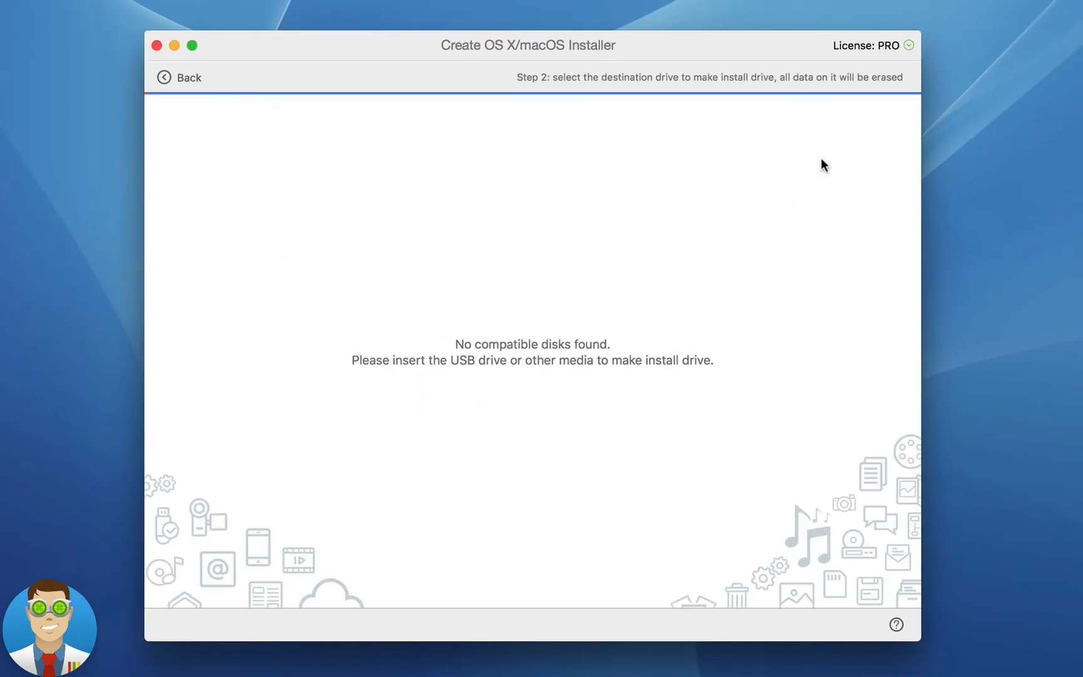
pyautogui.click(178, 77)
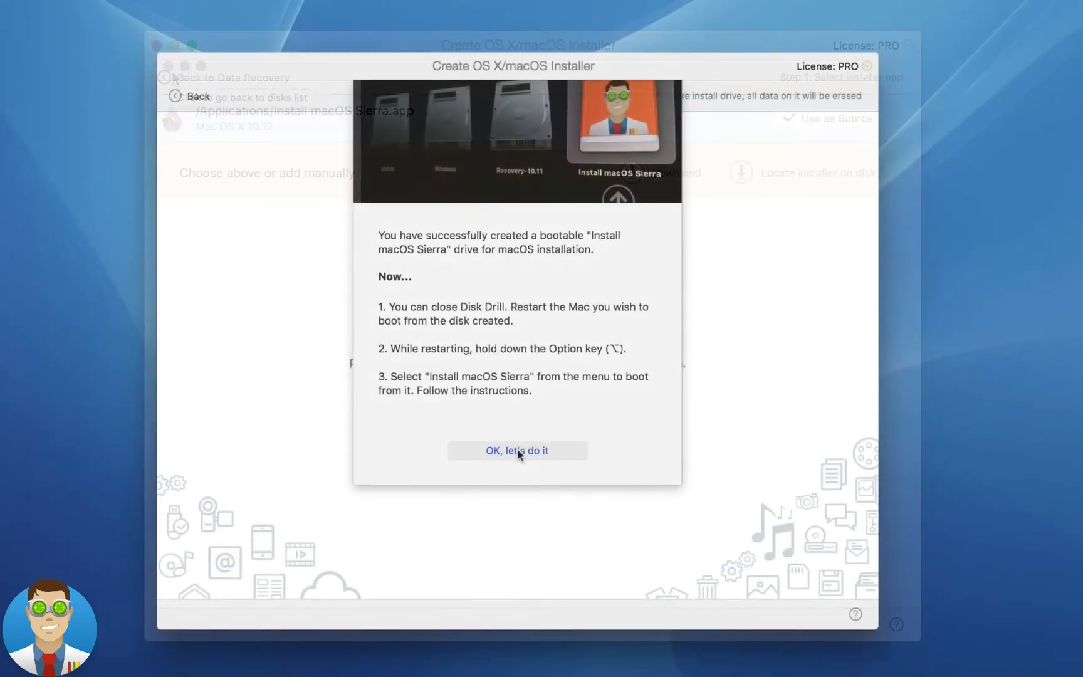
# Close the success message with "OK, let's do it".
pyautogui.click(516, 451)
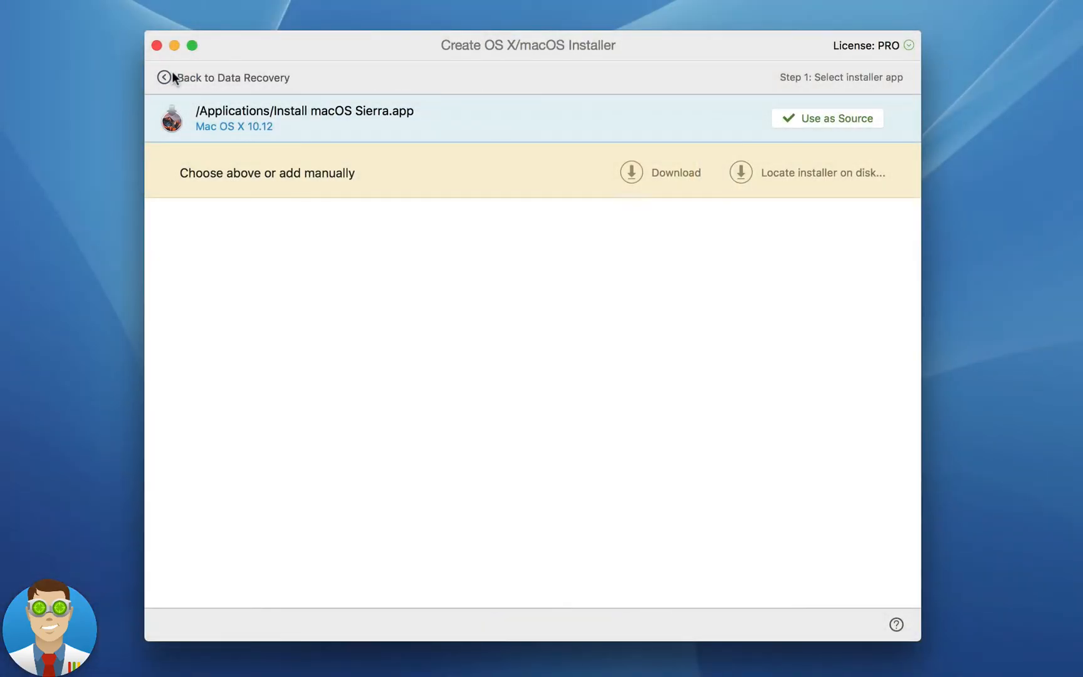
pyautogui.moveTo(164, 77)
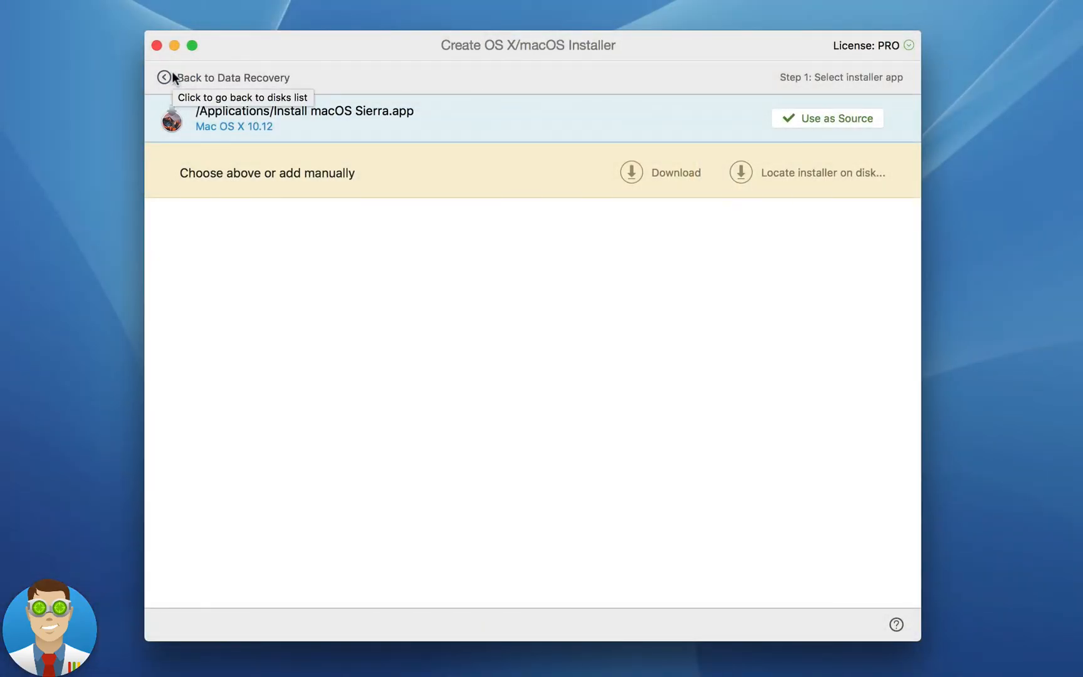